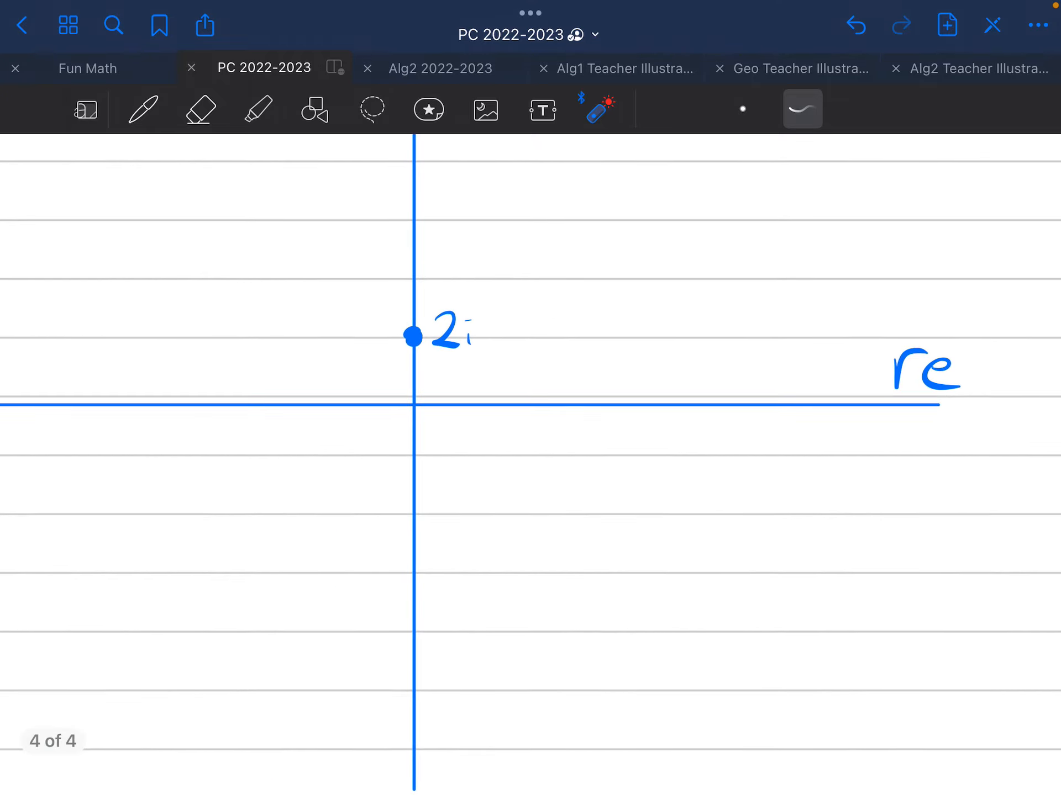
- Mark the point 2i on the imaginary axis and label the real axis 're'
left_click(142, 109)
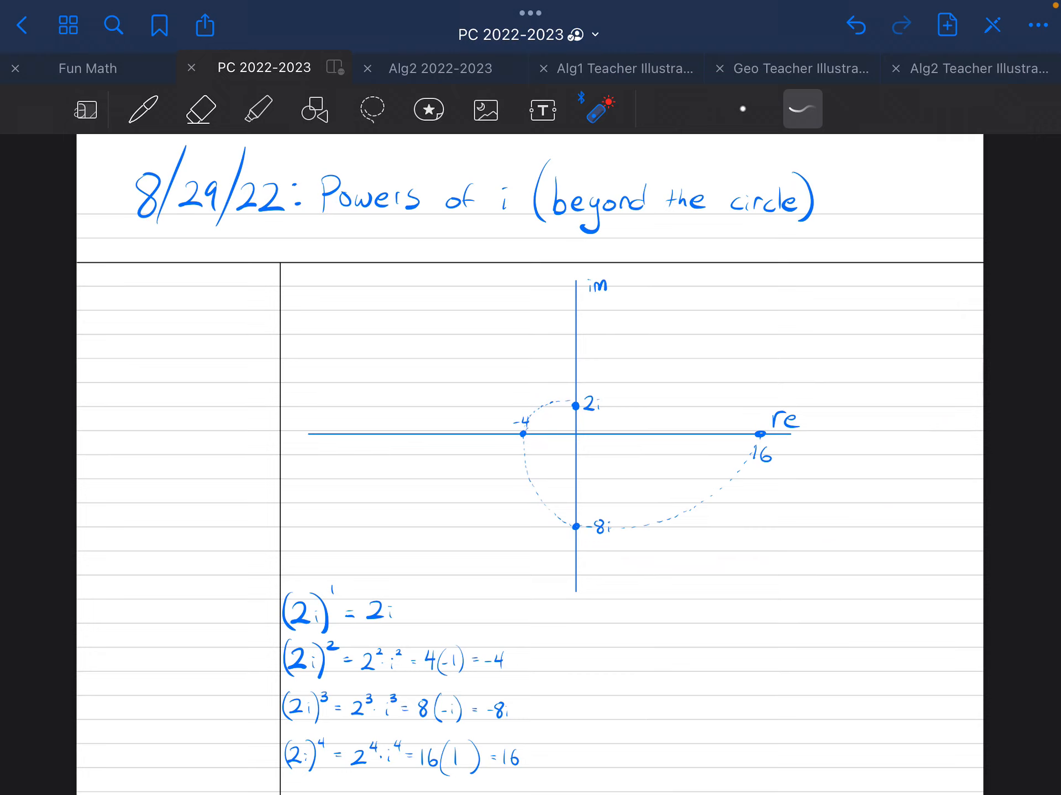
- Zoom out to show the full page with the spiral graph and four (2i) power calculations
scroll("down", 3)
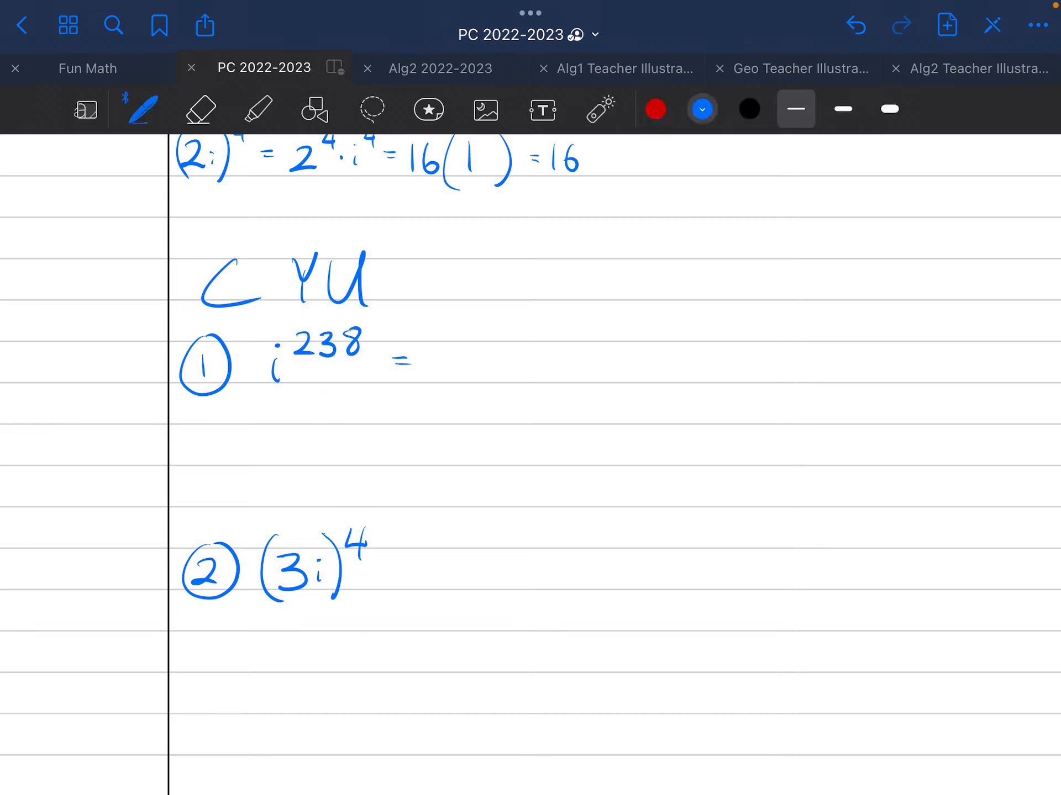